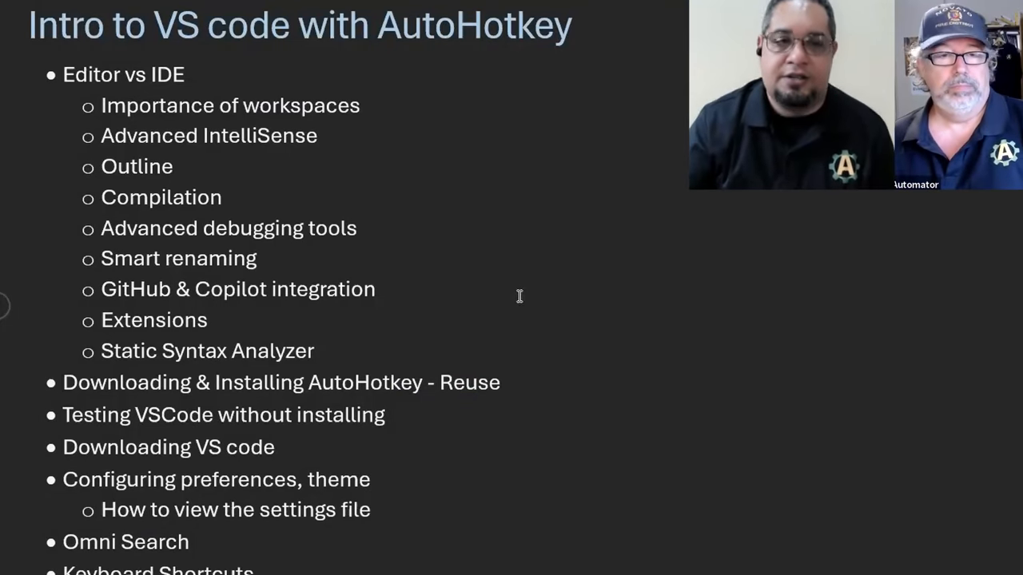
- Scroll the outline to its final topics: debugging, encoding, favorite plugins and Working with other languages
{"action": "left_click_drag", "start_coordinate": [64, 73], "coordinate": [224, 319]}
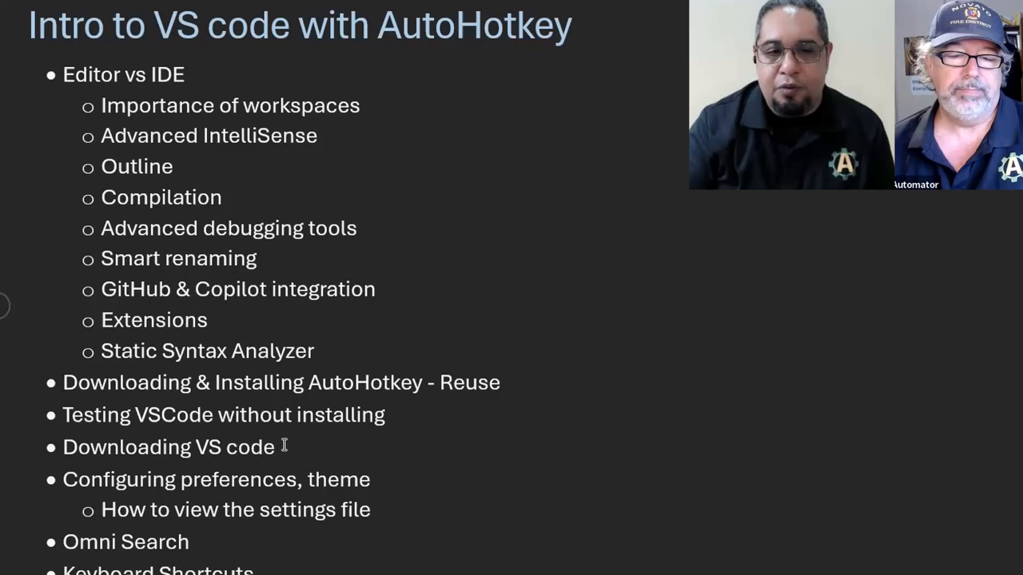
{"action": "mouse_move", "coordinate": [594, 438]}
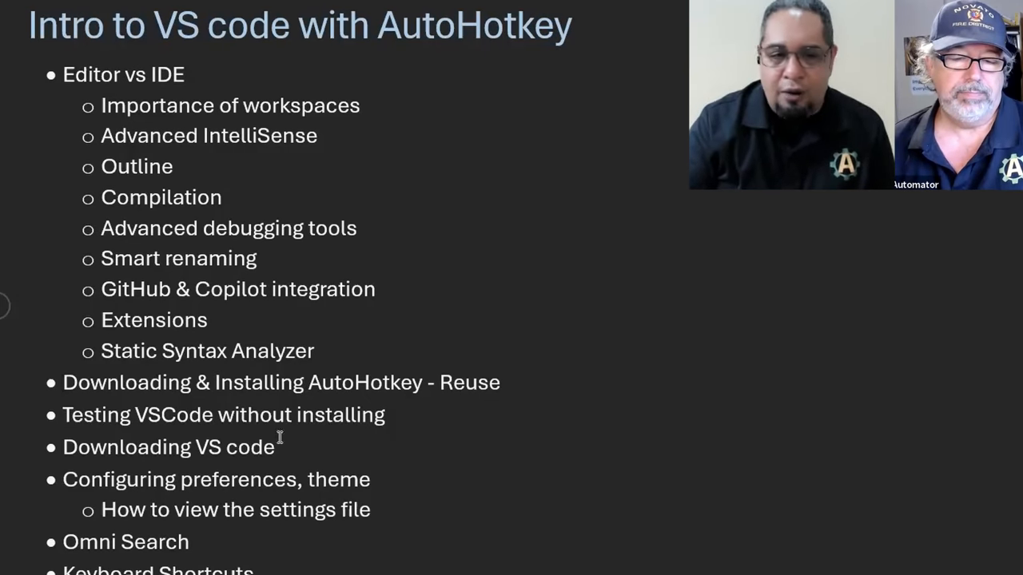
{"action": "double_click", "coordinate": [168, 448]}
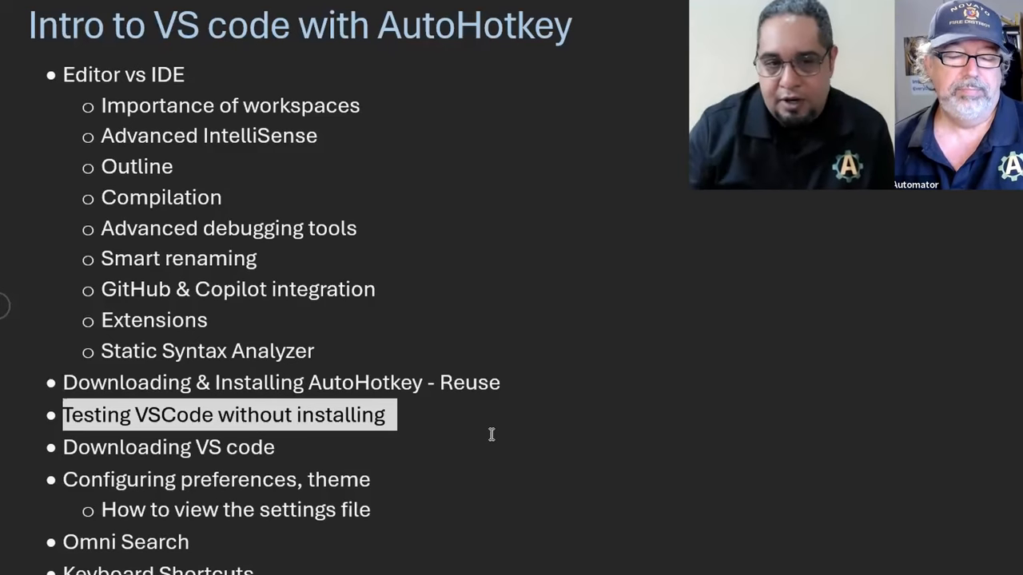
{"action": "mouse_move", "coordinate": [504, 419]}
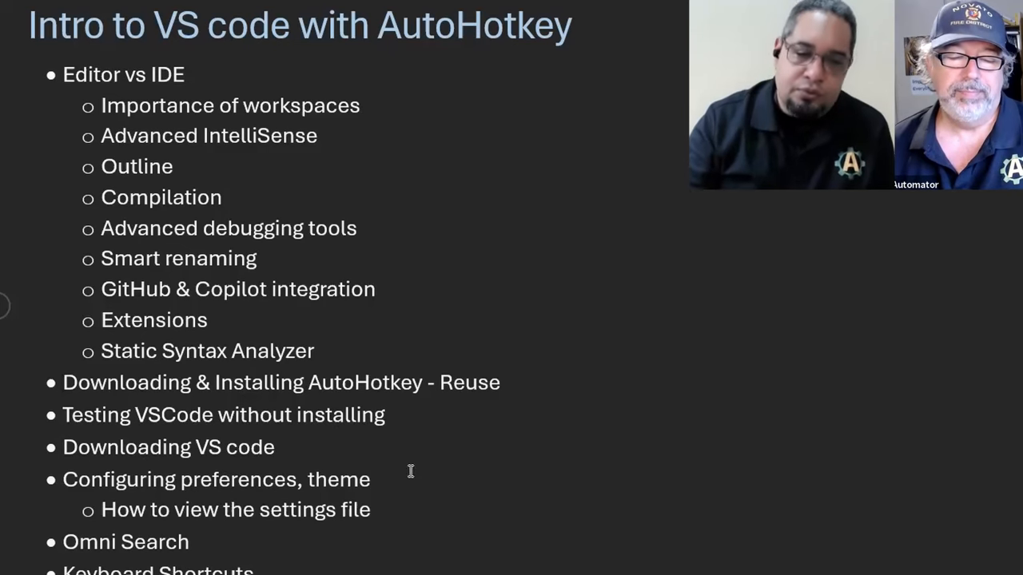
{"action": "double_click", "coordinate": [215, 480]}
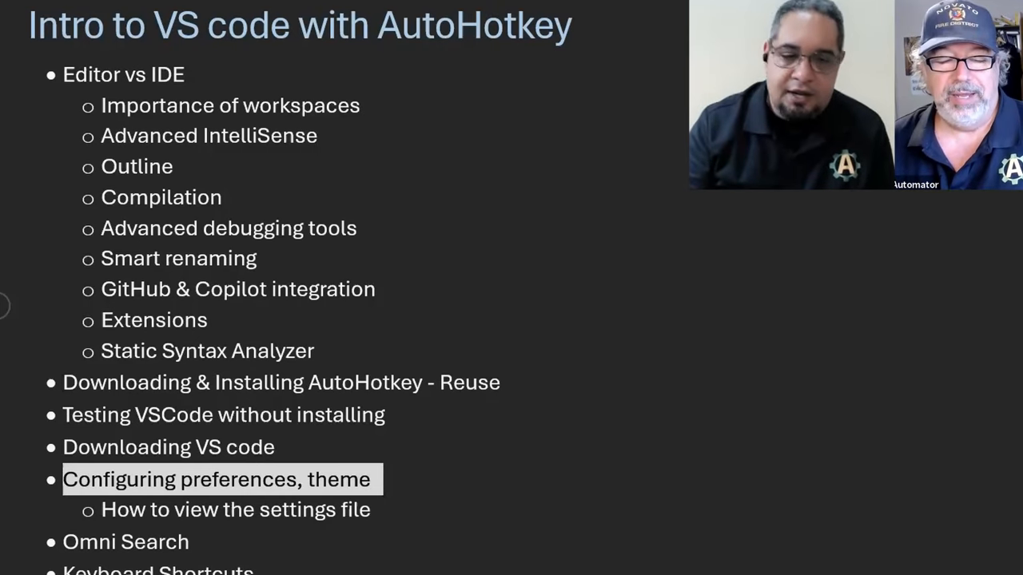
{"action": "scroll", "scroll_direction": "down", "scroll_amount": 3}
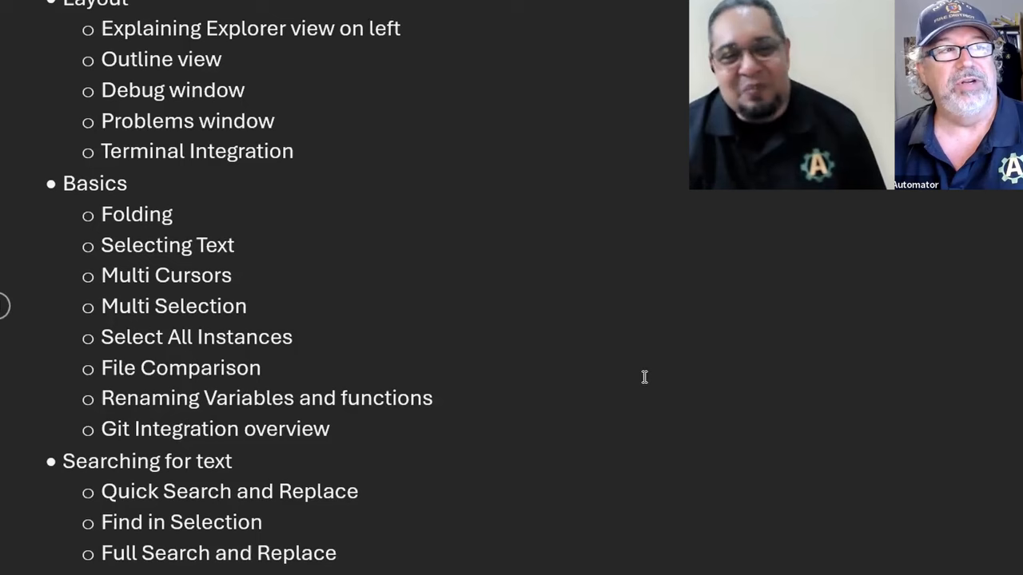
{"action": "mouse_move", "coordinate": [668, 369]}
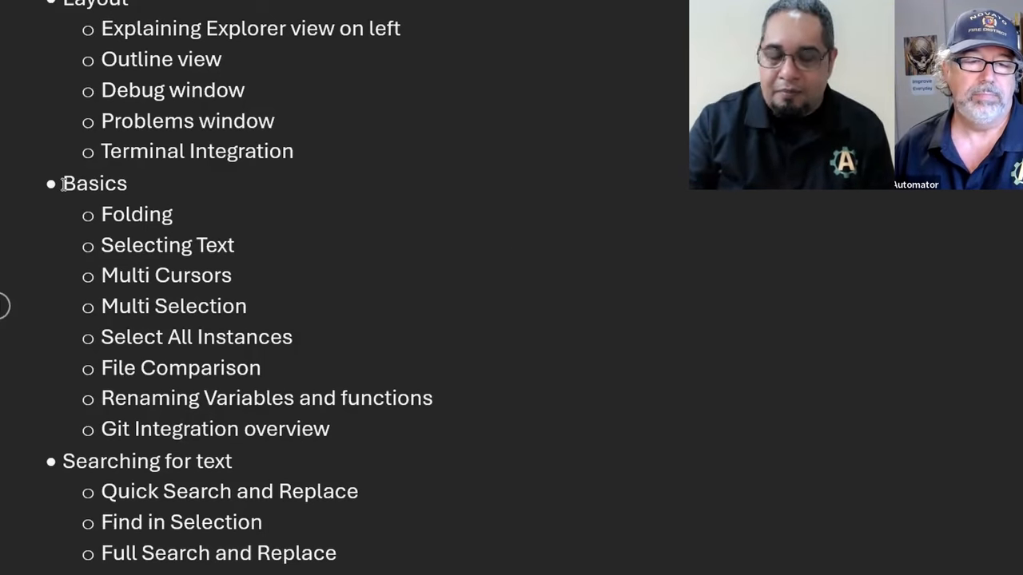
{"action": "double_click", "coordinate": [93, 182]}
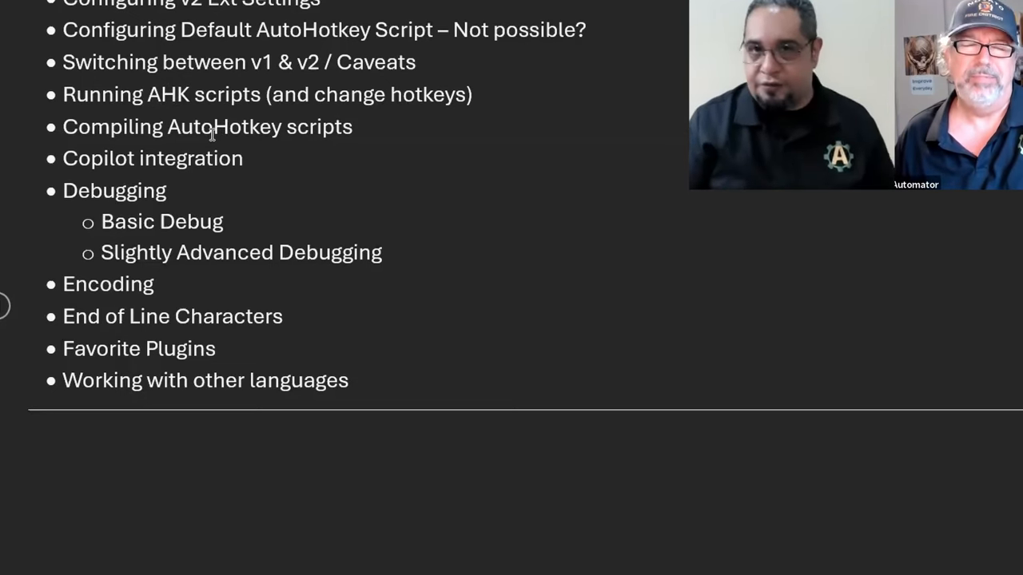
{"action": "double_click", "coordinate": [205, 381]}
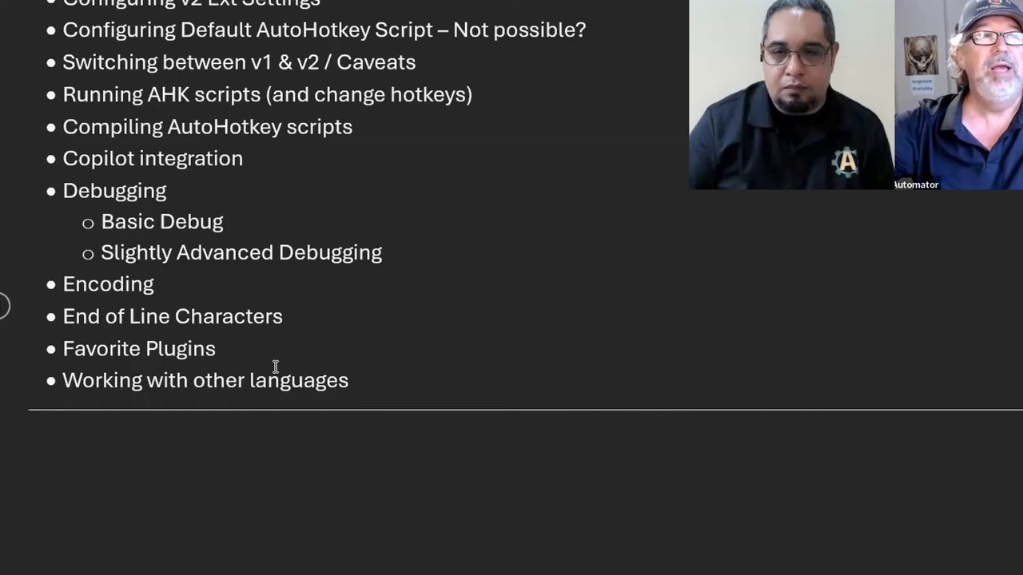
{"action": "mouse_move", "coordinate": [486, 329]}
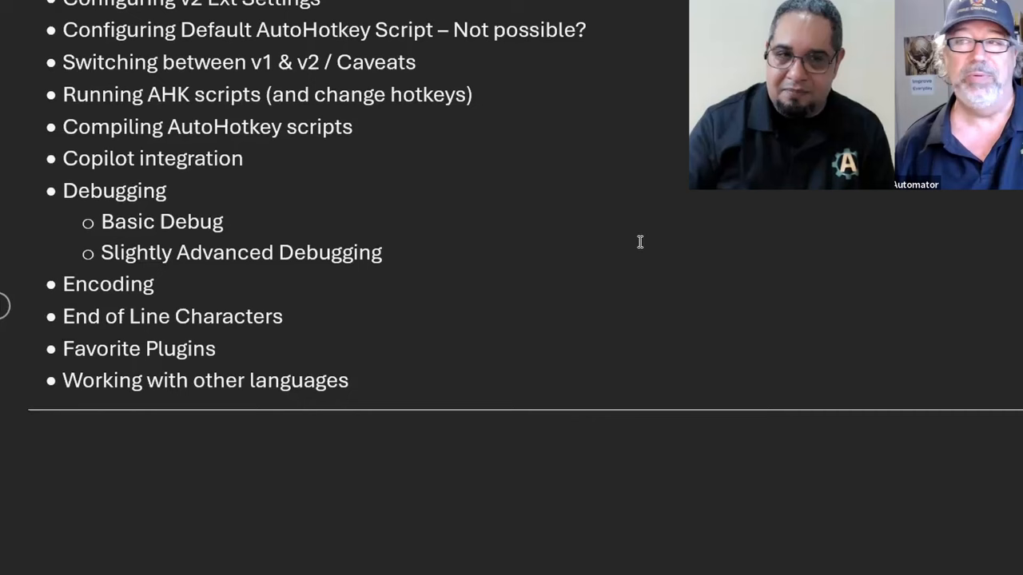
{"action": "mouse_move", "coordinate": [652, 243]}
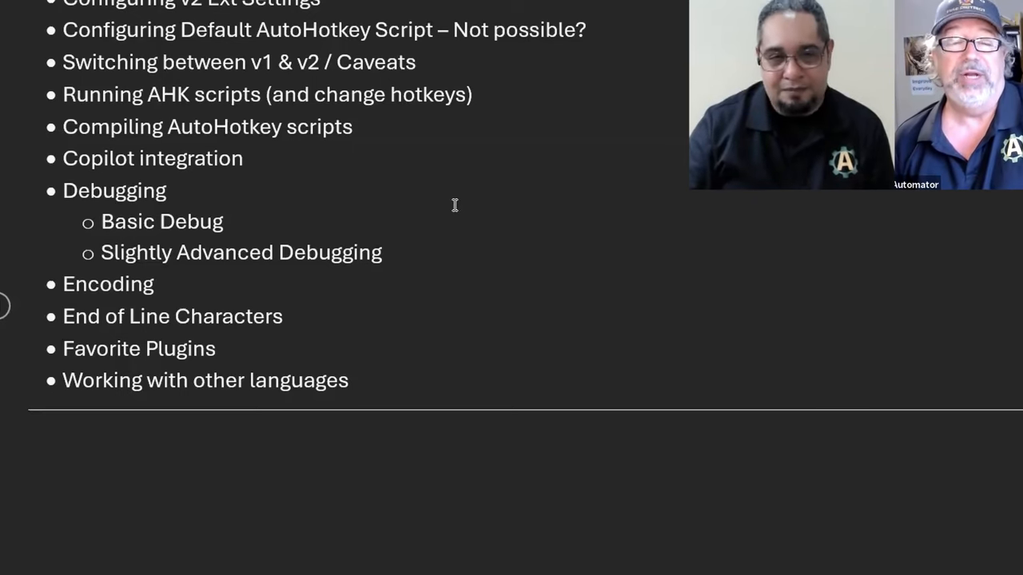
{"action": "mouse_move", "coordinate": [751, 327]}
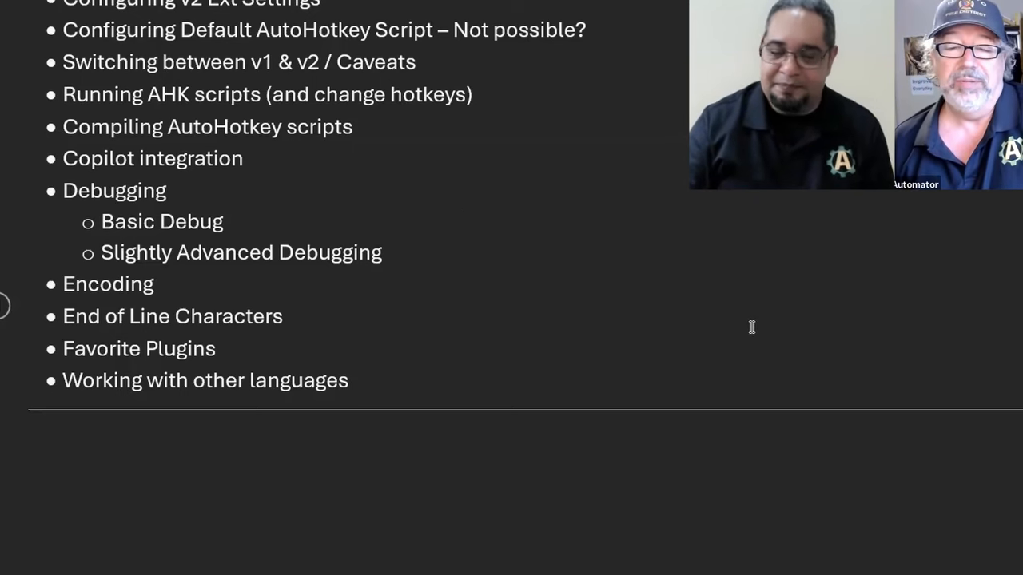